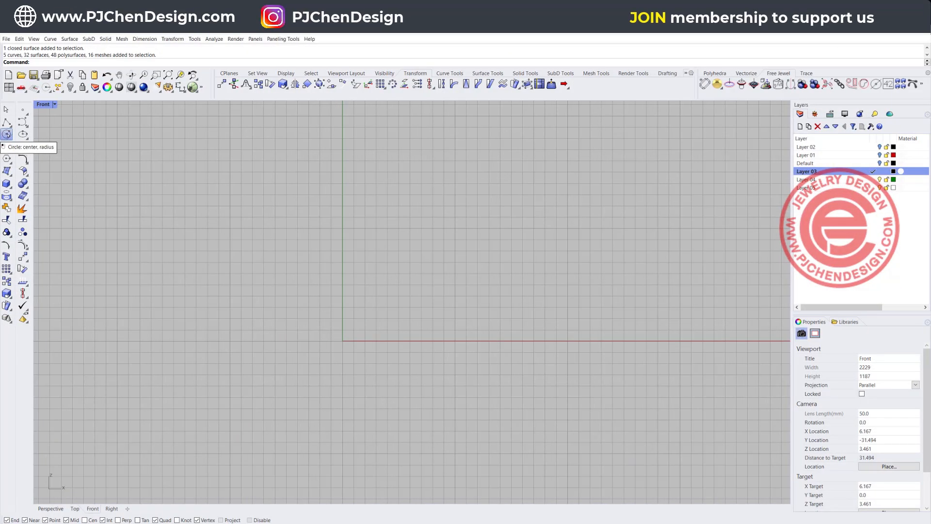
Step: Draw a circle of radius 8.5 centred on the origin in the Front view
left_click(6, 134)
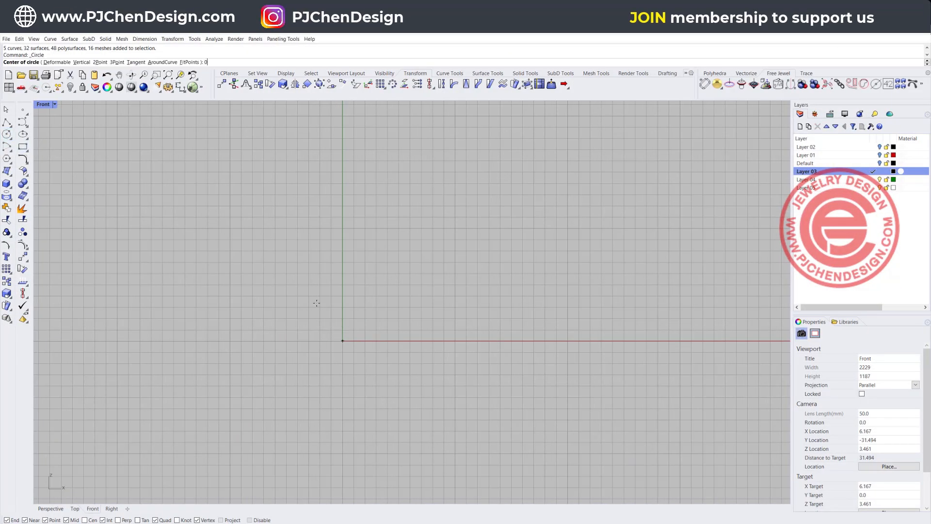
left_click(343, 340)
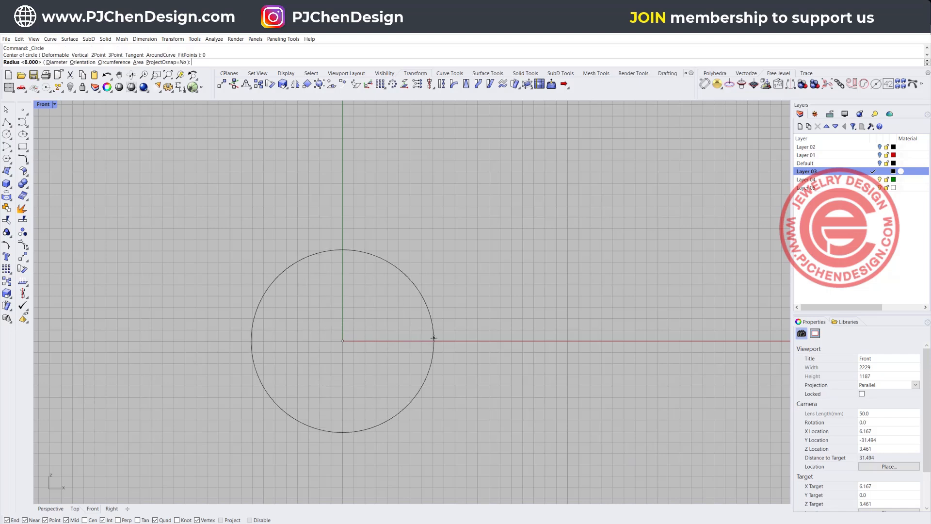
mouse_move(454, 339)
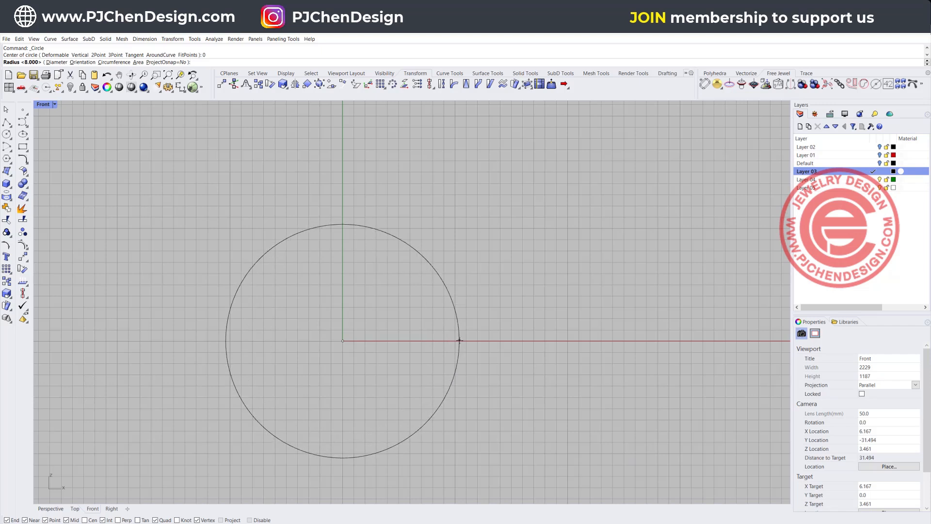
type("8.5")
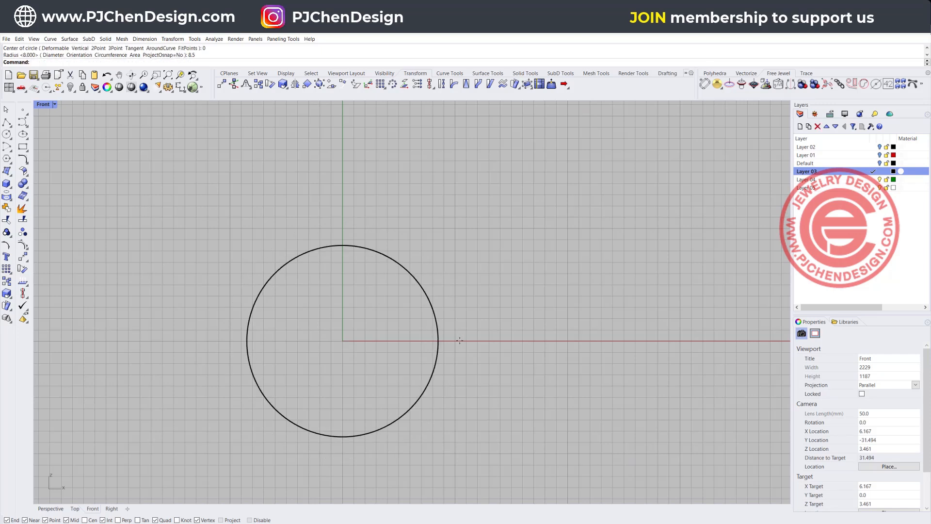
mouse_move(350, 296)
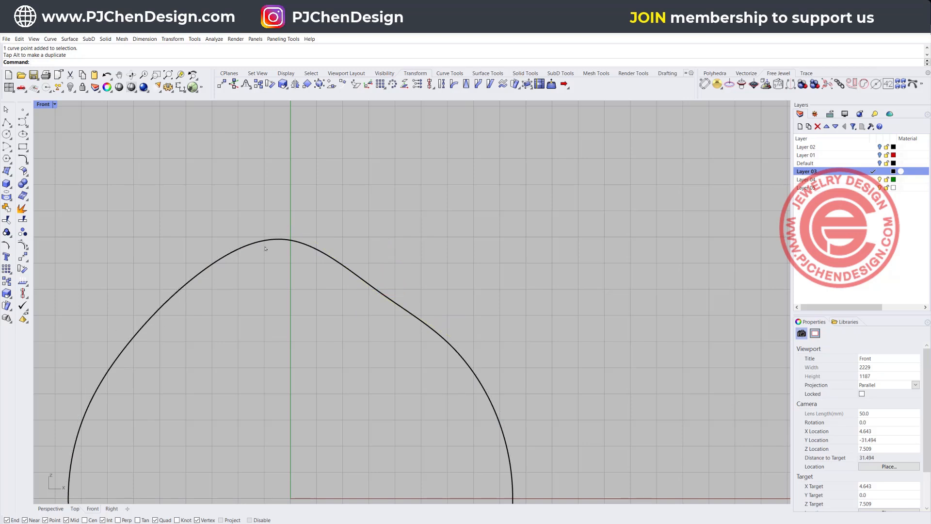
mouse_move(52, 116)
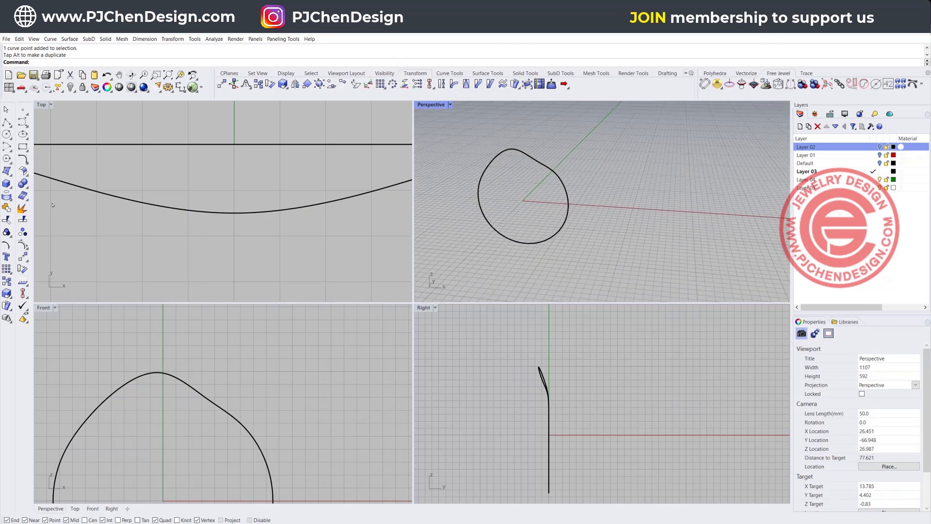
Step: Start the Pipe tool from the Solid tools to tube the wavy loop curve
left_click(8, 182)
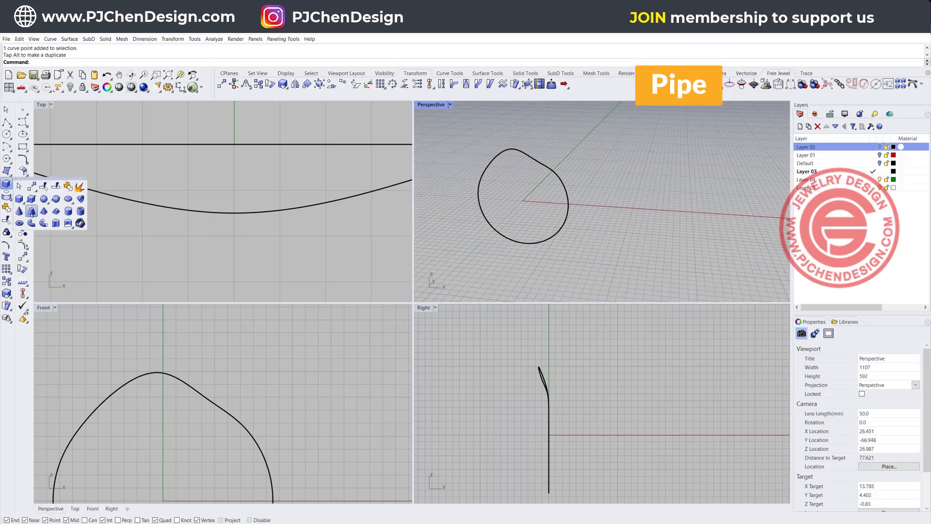
left_click(678, 84)
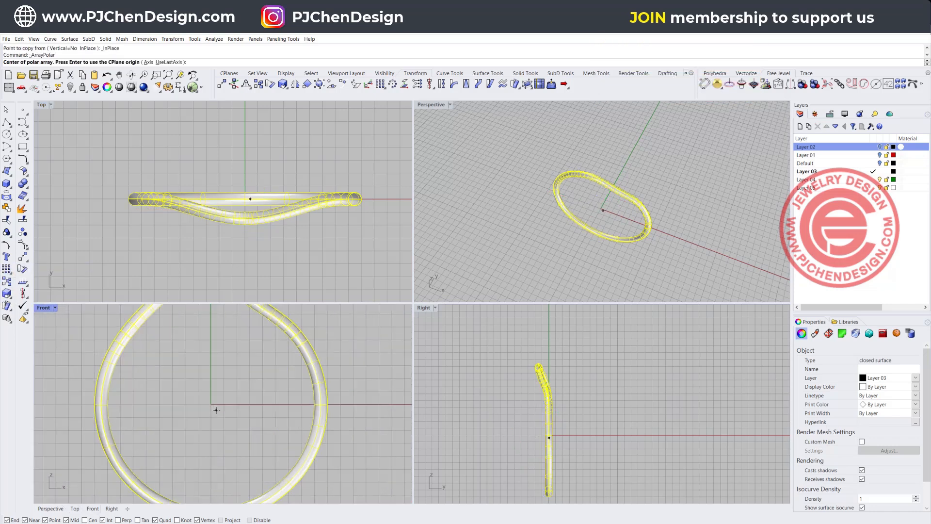
Step: Place the 16-copy polar array centre at the origin, then undo the array
left_click(216, 410)
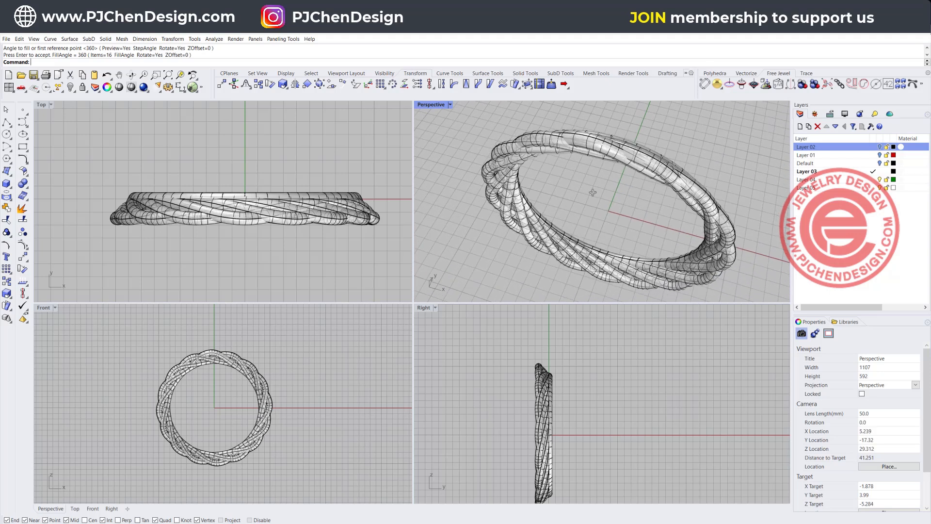
key("ctrl+z")
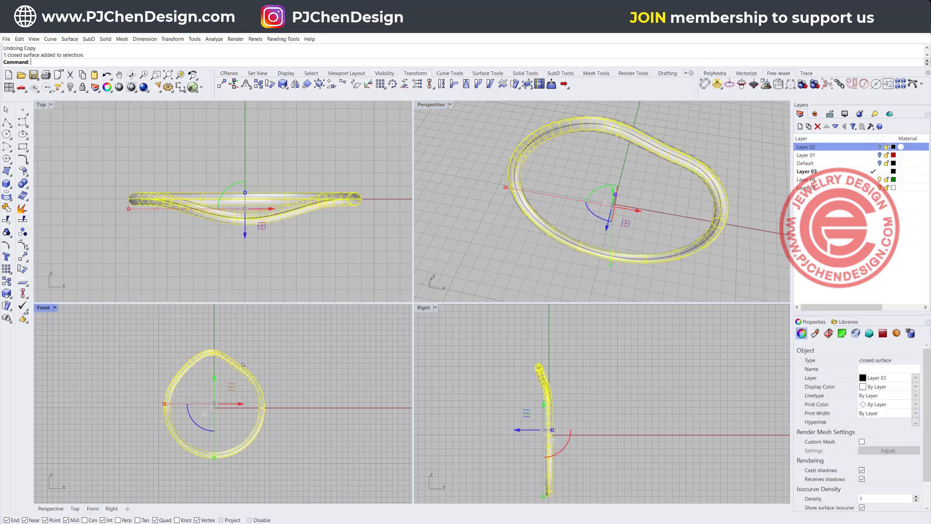
Step: Delete the extra selected geometry, keeping only the single tube strand
key("Delete")
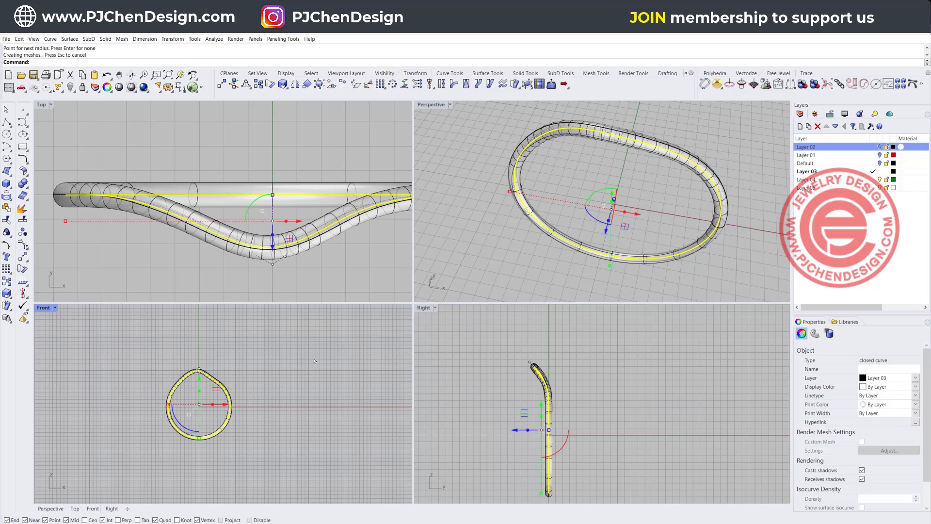
mouse_move(503, 294)
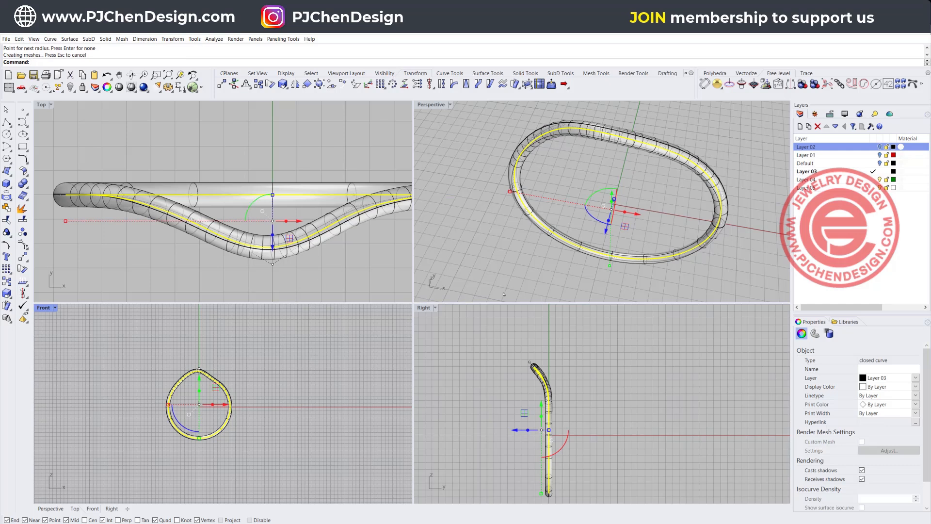
Step: Change the curve's display colour and accept the 16-copy, 360° polar array of the strand
left_click(915, 387)
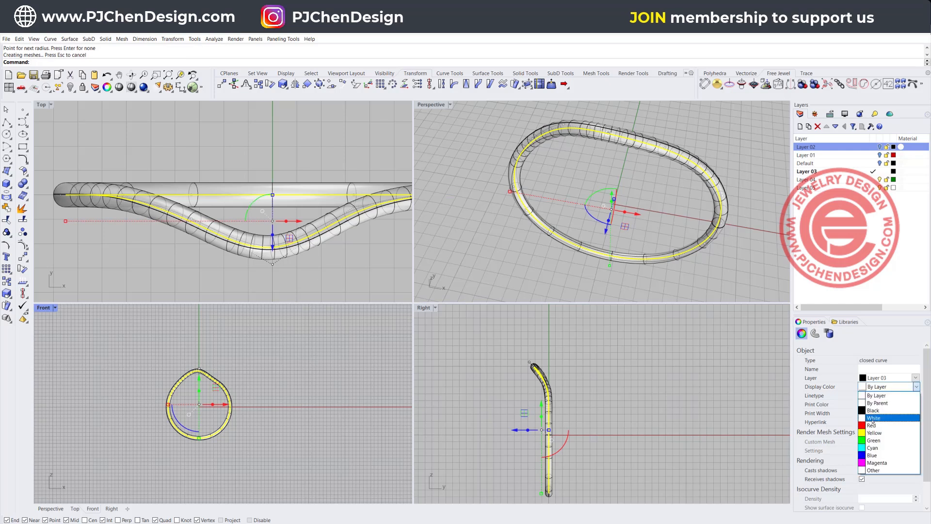
left_click(873, 425)
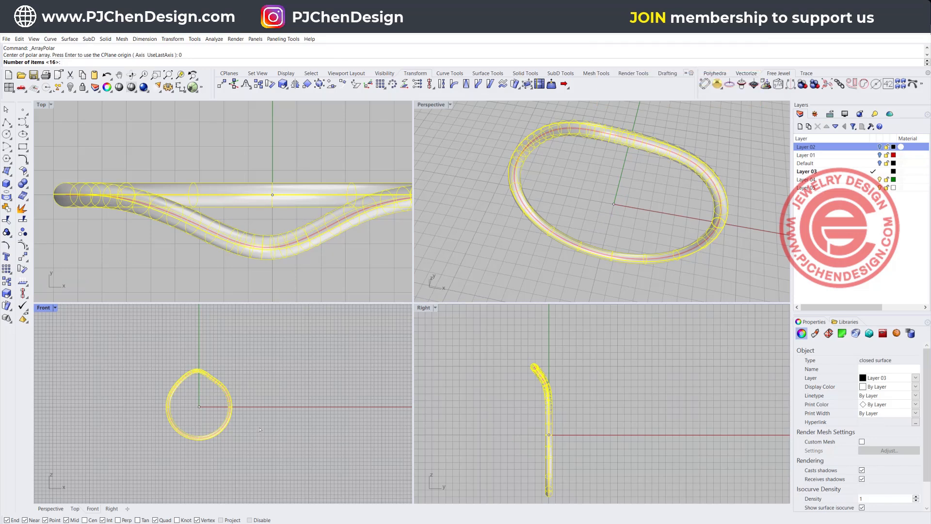
key("Enter")
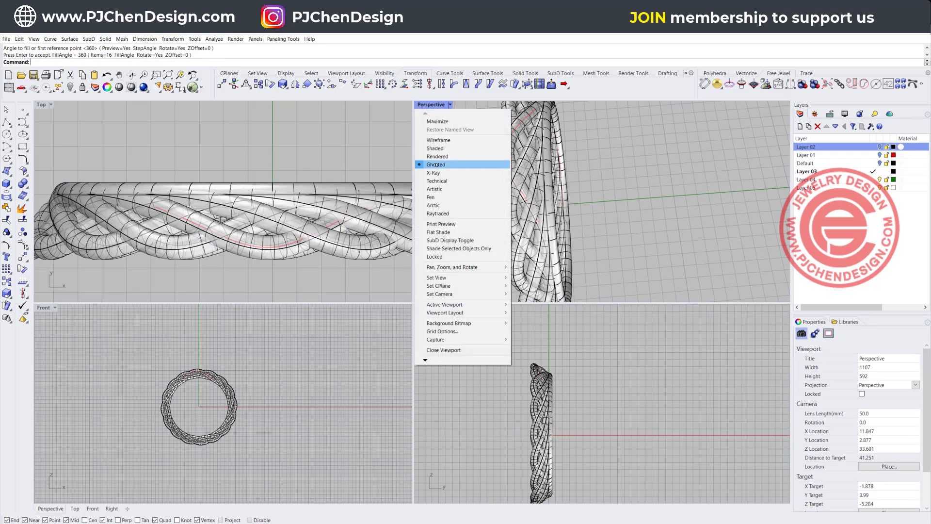
Step: Show Perspective in Rendered mode and pick the curve among overlapping objects
left_click(437, 156)
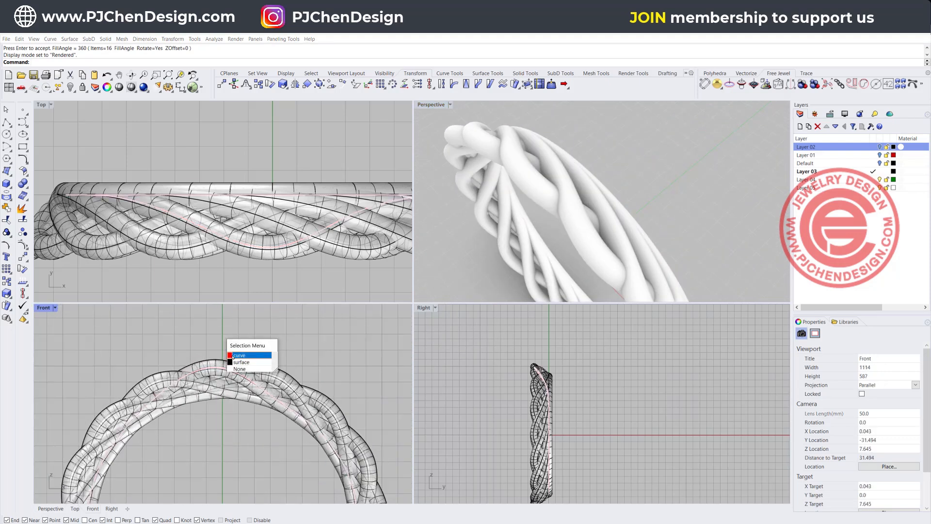
left_click(238, 355)
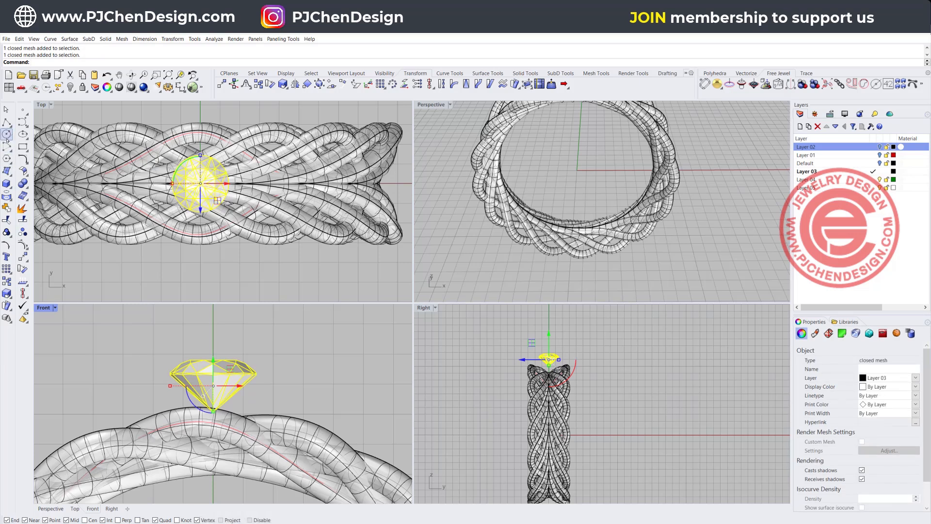
Step: Pick a sidebar tool to begin building the round stone and six prongs
left_click(7, 195)
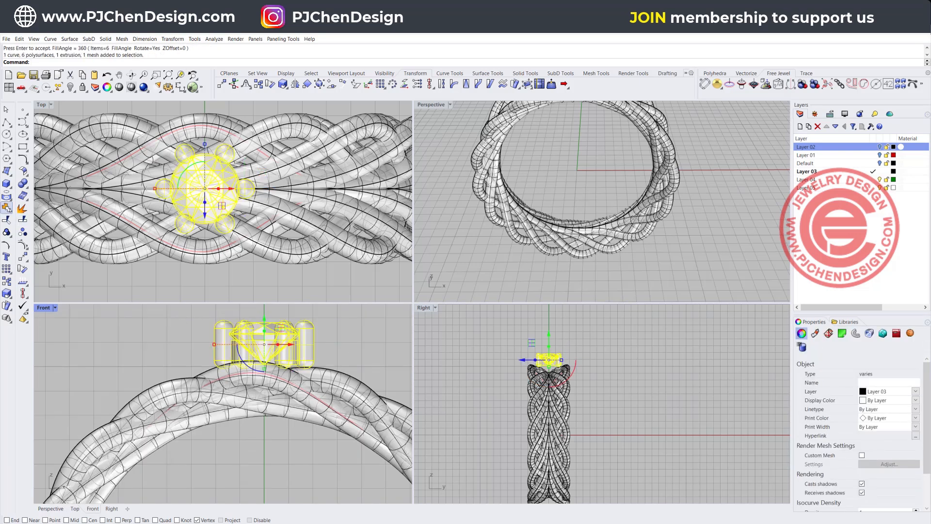
Step: Group the stone and six prongs, then select the grouped setting among overlapping objects
key("Enter")
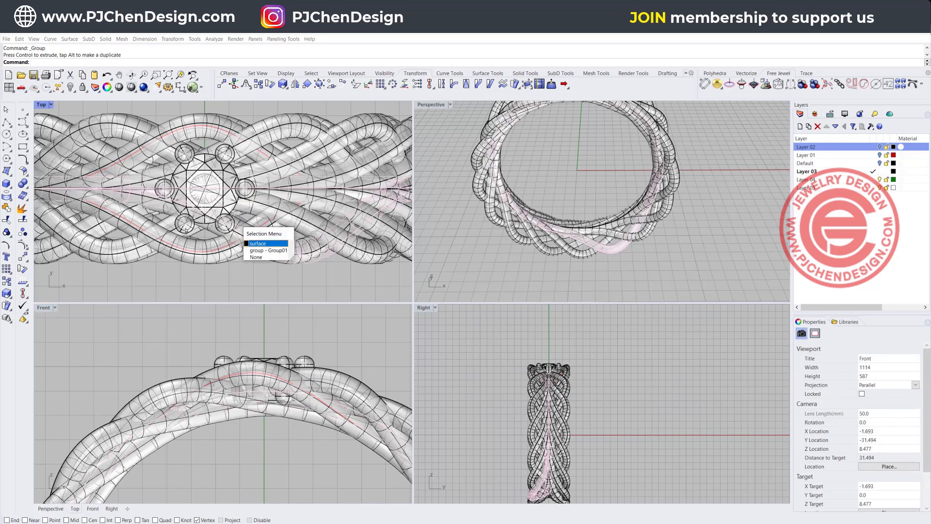
left_click(257, 244)
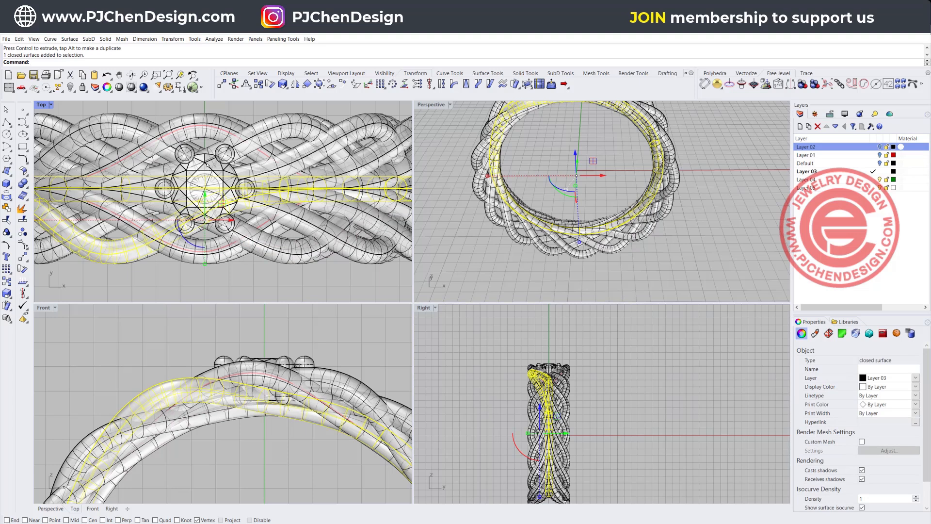
left_click(208, 198)
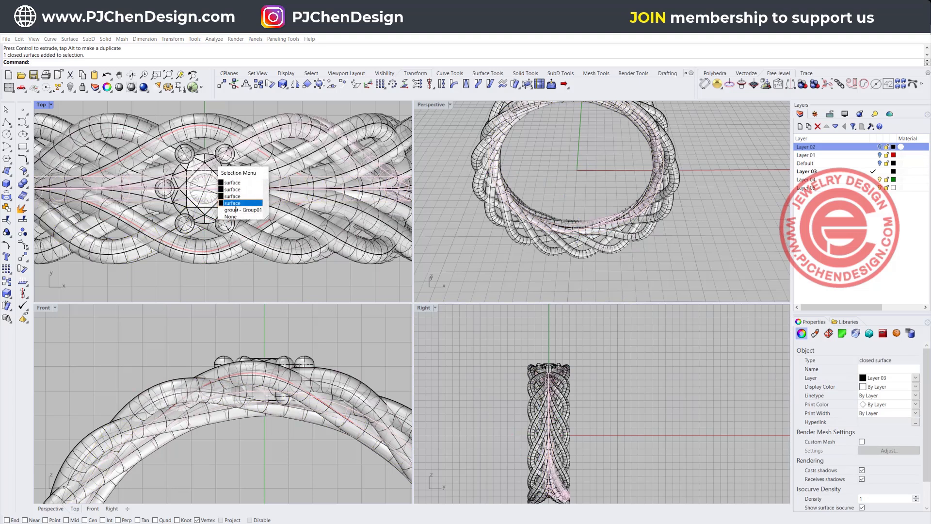
left_click(242, 209)
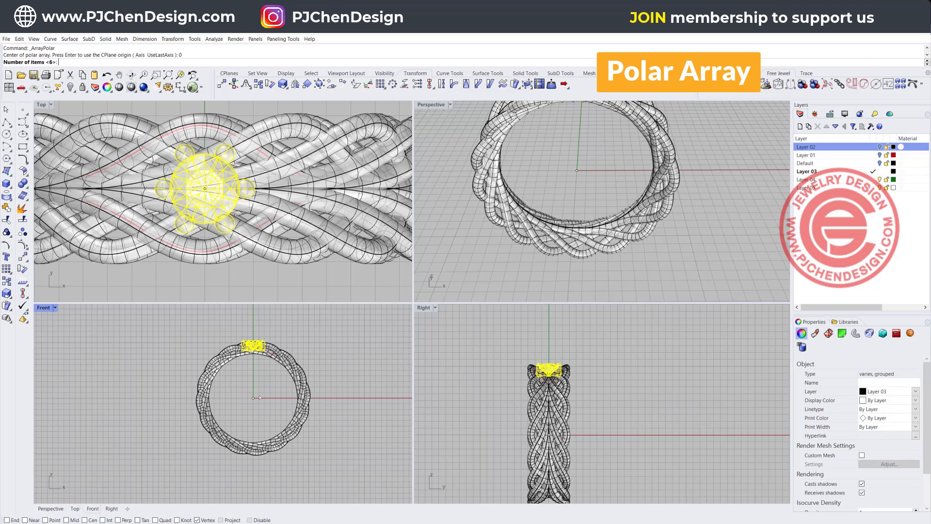
type("16")
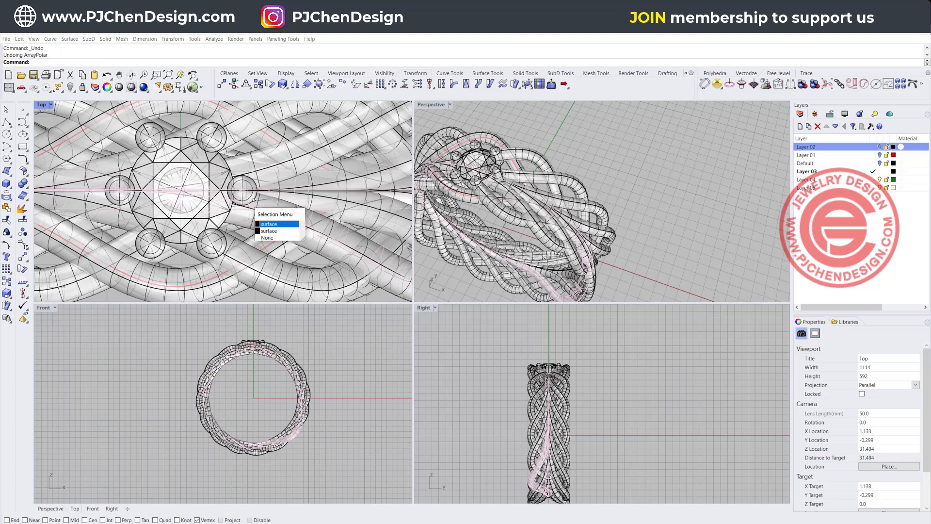
left_click(268, 225)
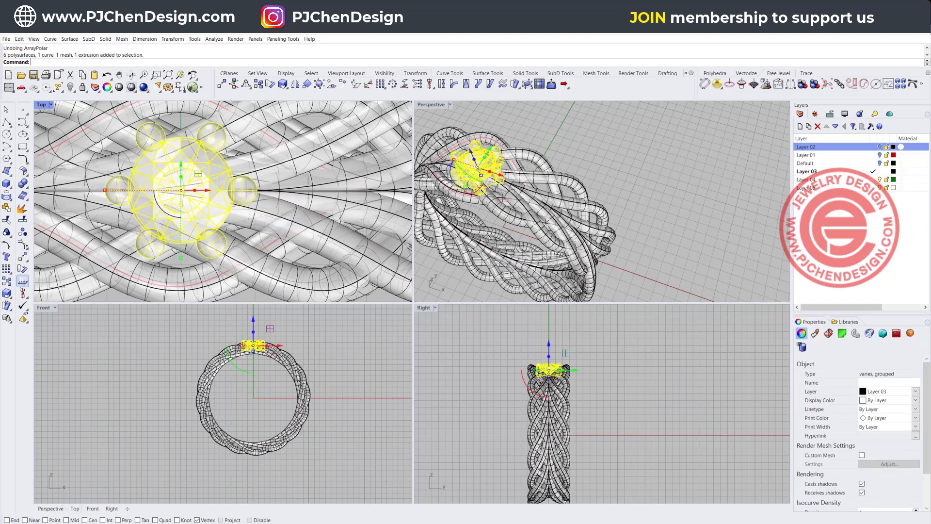